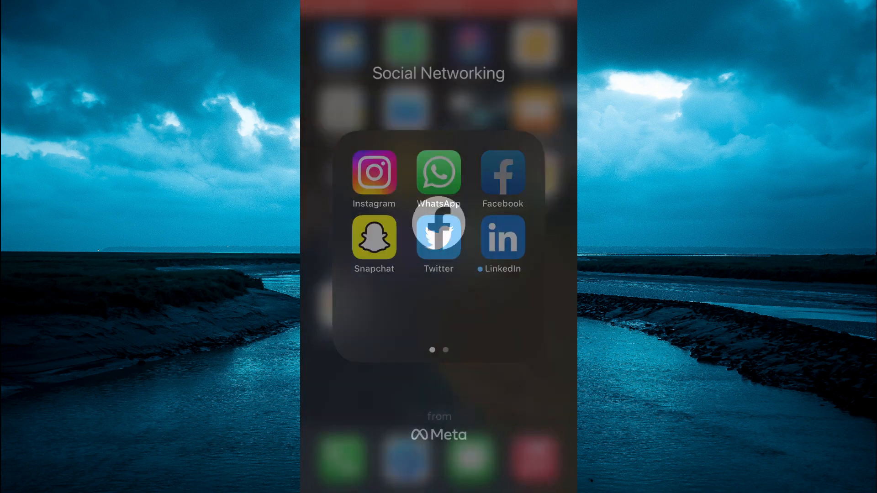
Step: Launch the Facebook app from the Social Networking folder
click(501, 174)
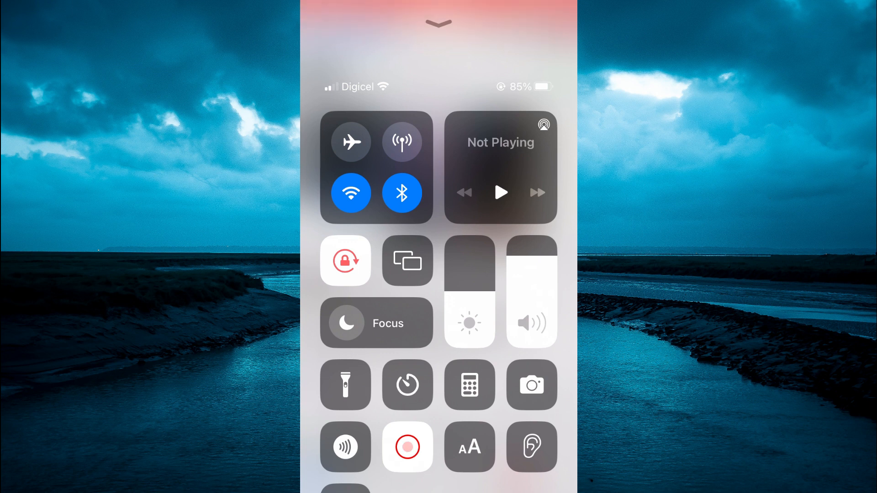
Step: In the Text Size control, choose Facebook Only and adjust the size slider to 100%
click(469, 446)
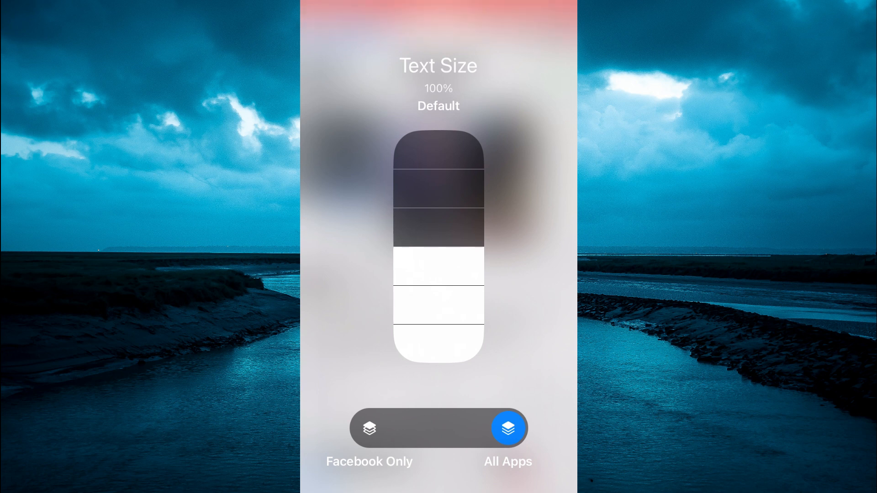
click(370, 429)
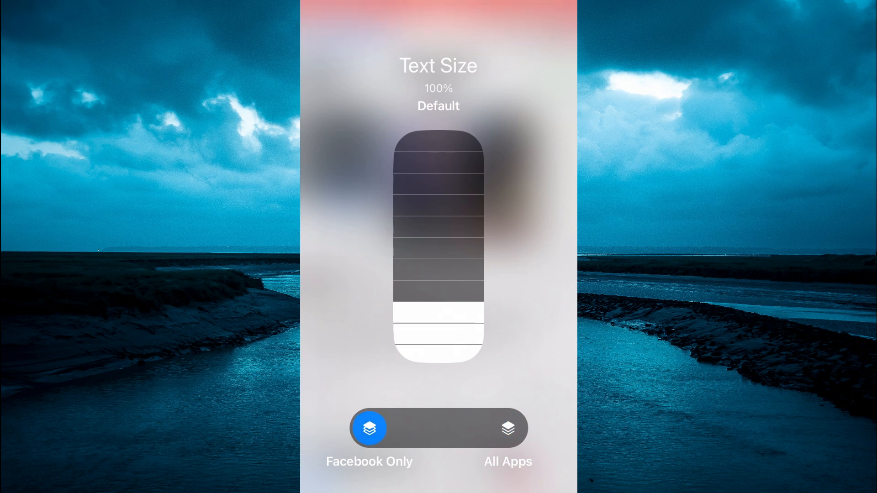
drag(438, 302, 437, 269)
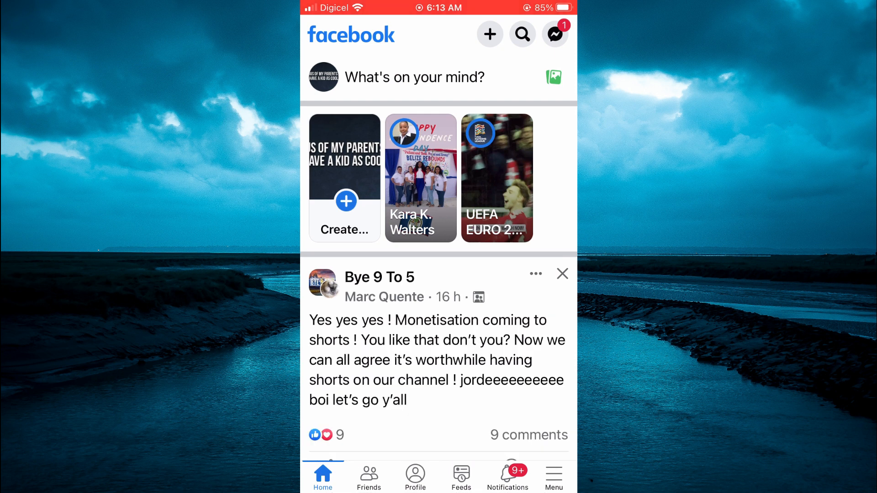
Step: Scroll down the Facebook home feed at the current text size
scroll(down, 3)
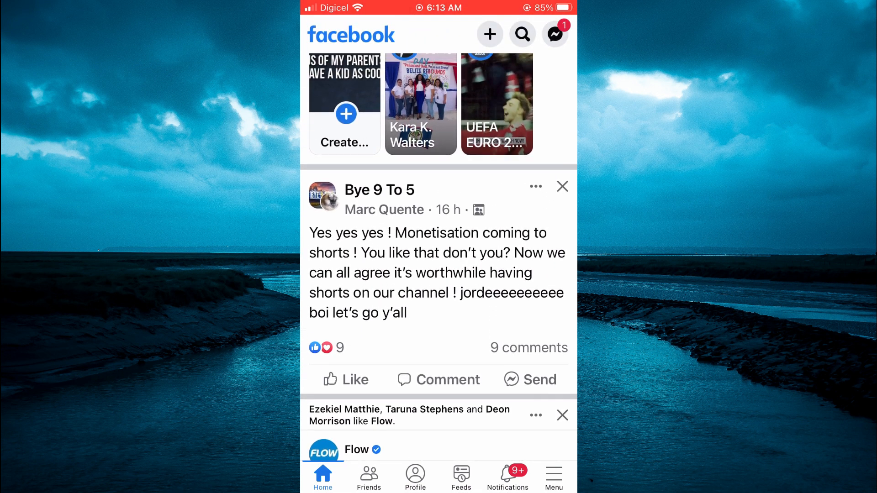
scroll(down, 3)
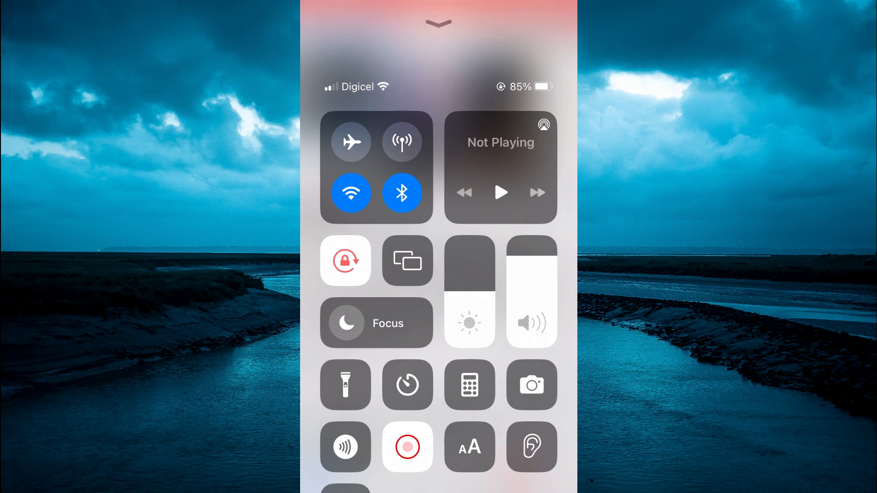
Step: Raise the Facebook-only text size to 135% in the Text Size control
click(469, 446)
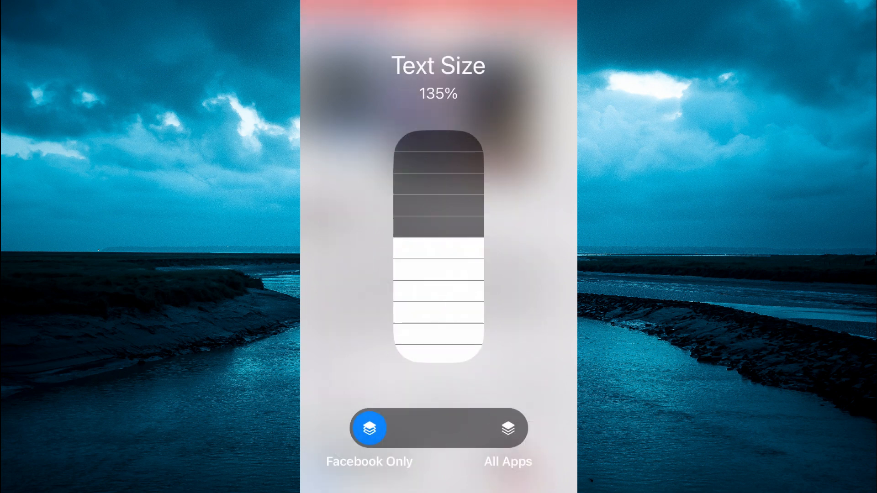
drag(438, 240, 437, 201)
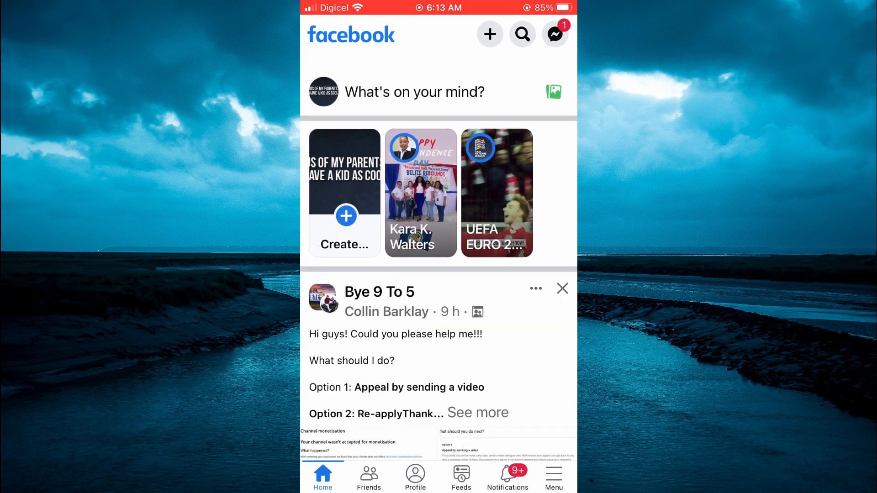
Step: Scroll down the Facebook feed to view posts in the enlarged 135% text
scroll(down, 3)
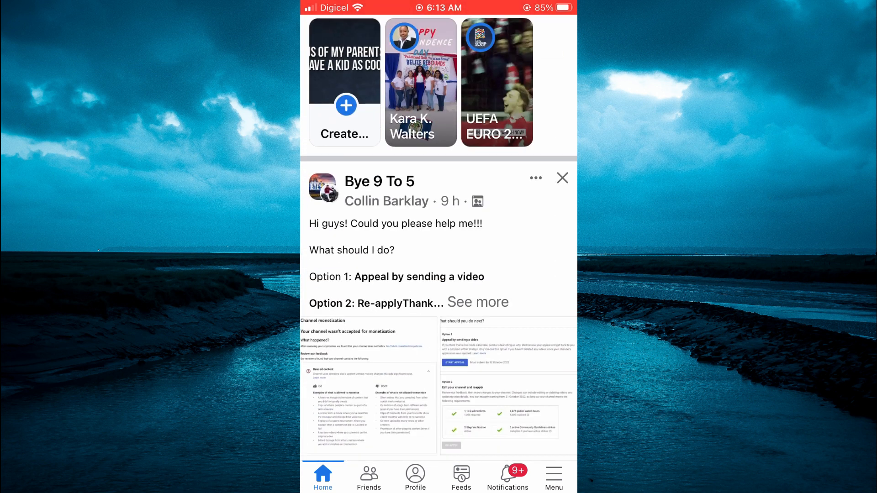
scroll(down, 3)
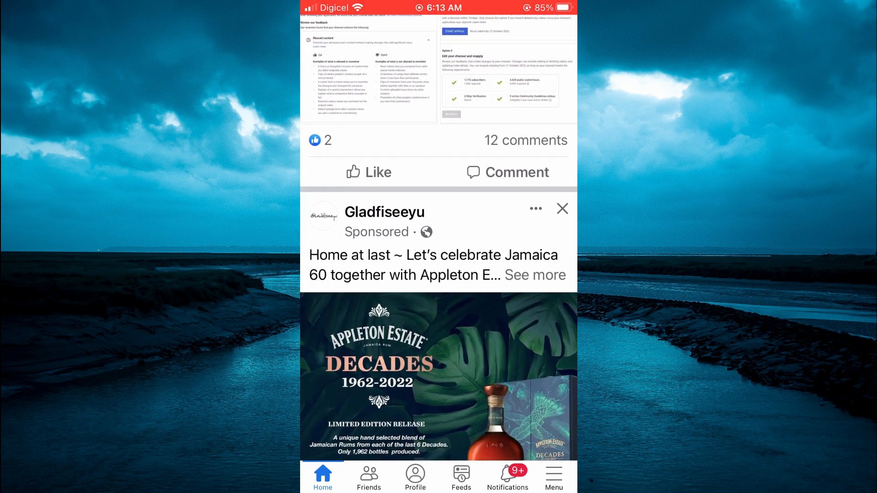
scroll(down, 3)
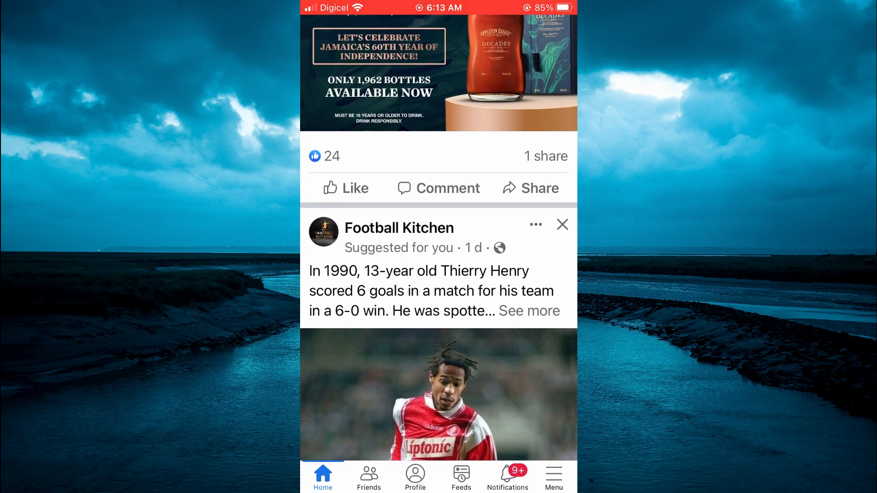
scroll(down, 3)
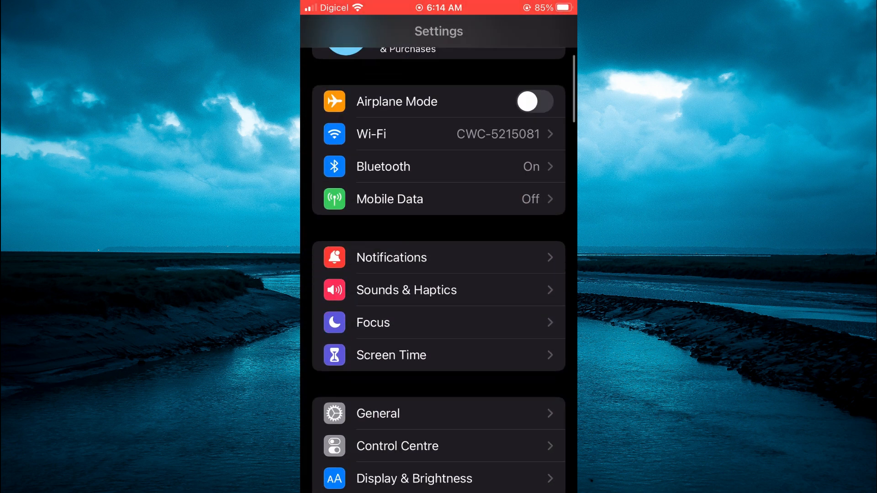
Step: In Settings > Control Centre, scroll the Included Controls list to locate Text Size
click(397, 446)
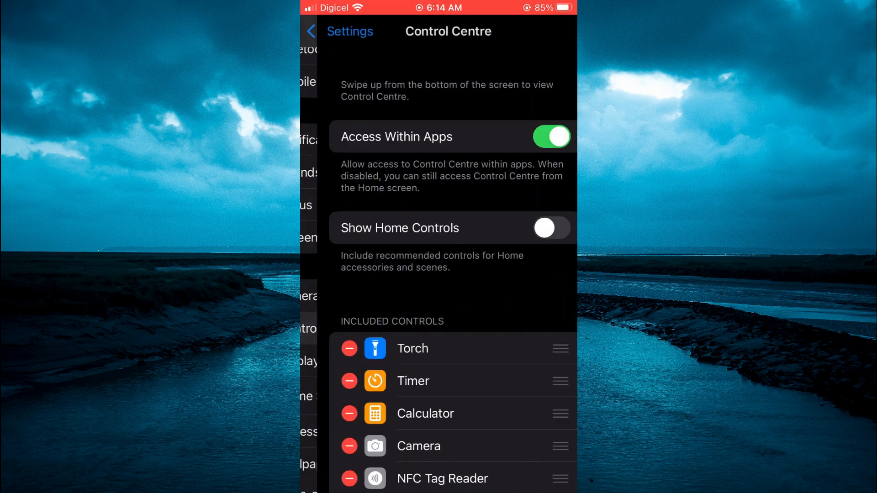
scroll(down, 3)
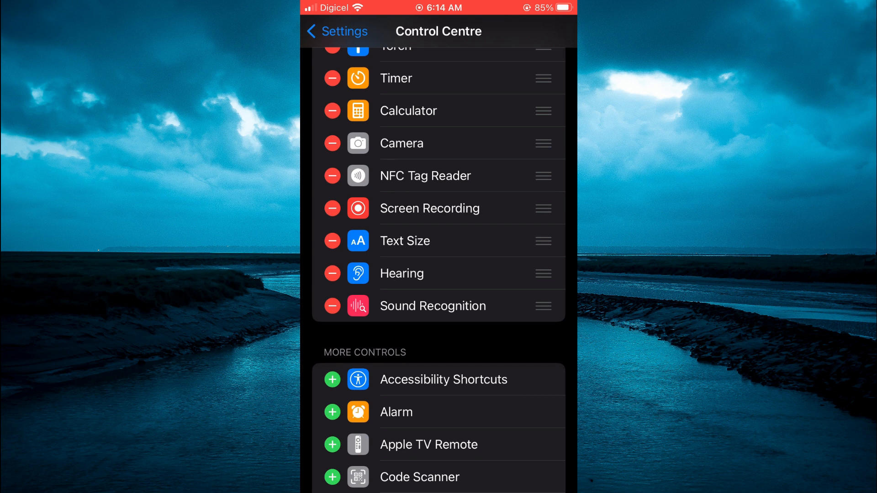
scroll(up, 3)
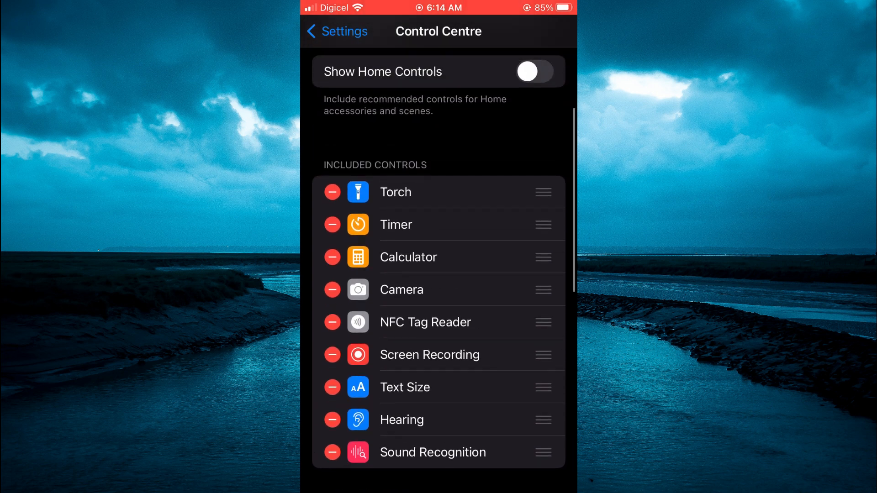
scroll(down, 3)
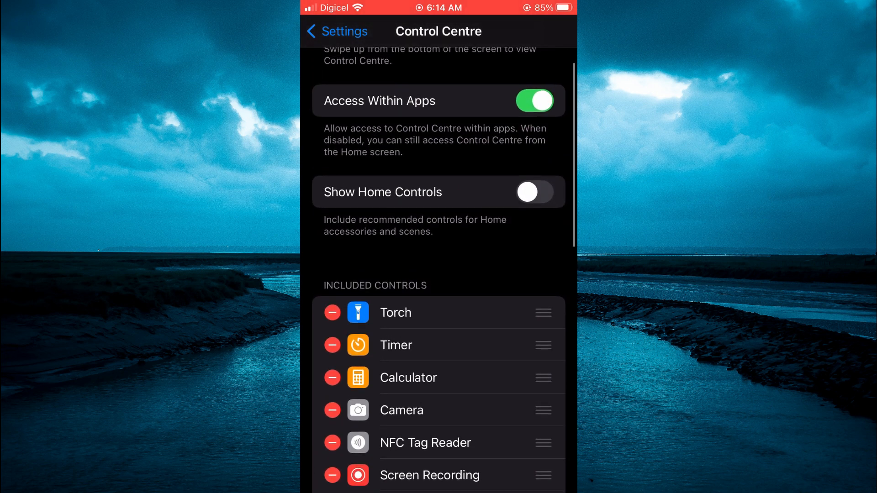